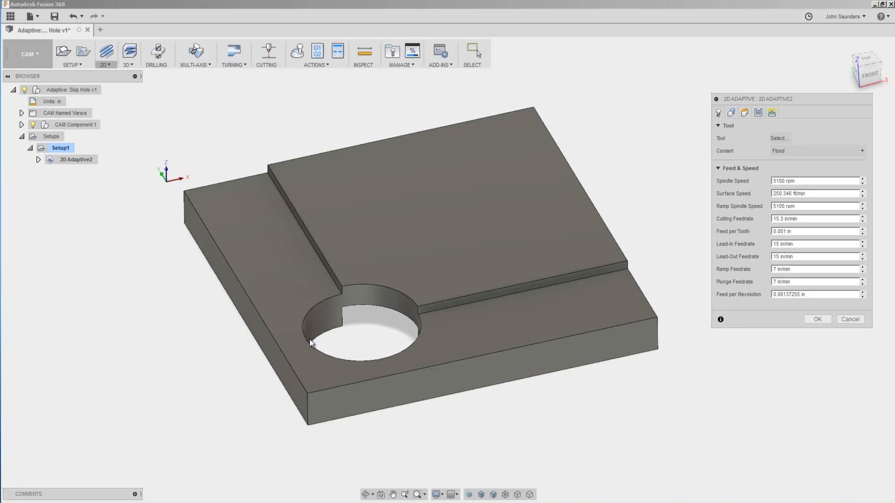
# Create a 2D Adaptive operation with the Ø1/4" flat end mill and move to its Geometry settings.
pyautogui.click(257, 257)
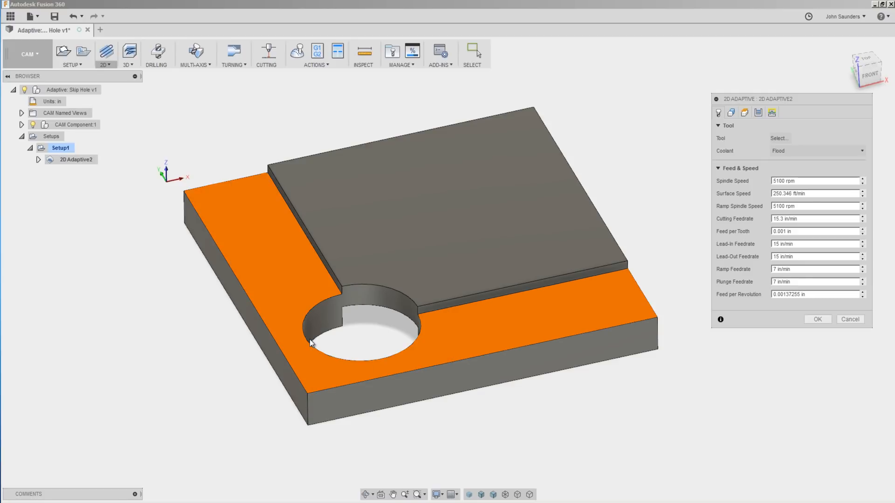
pyautogui.click(780, 138)
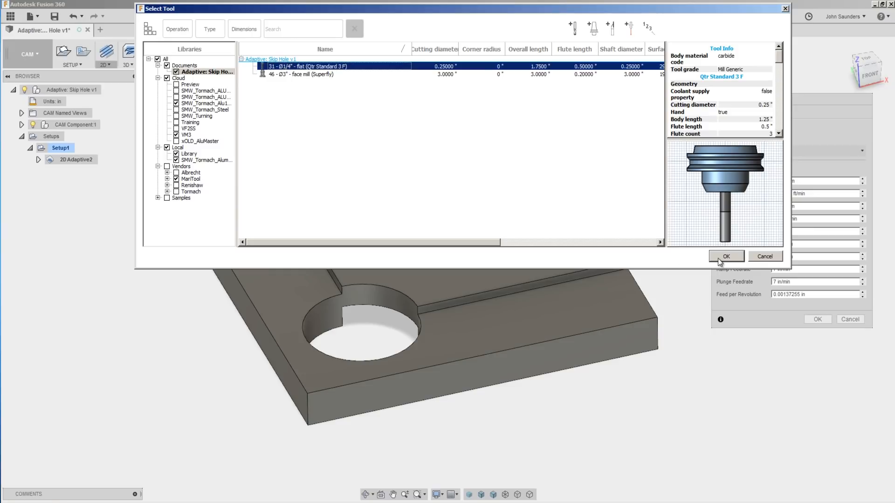
pyautogui.click(726, 256)
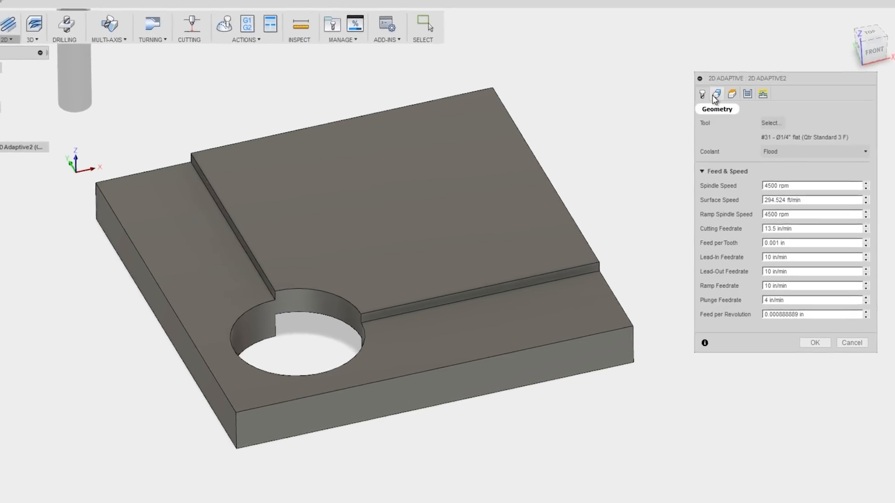
pyautogui.click(716, 93)
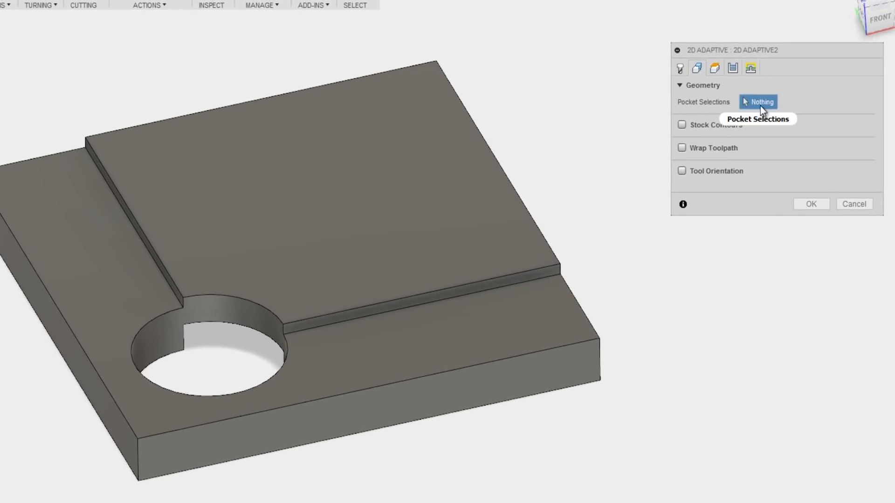
pyautogui.moveTo(619, 237)
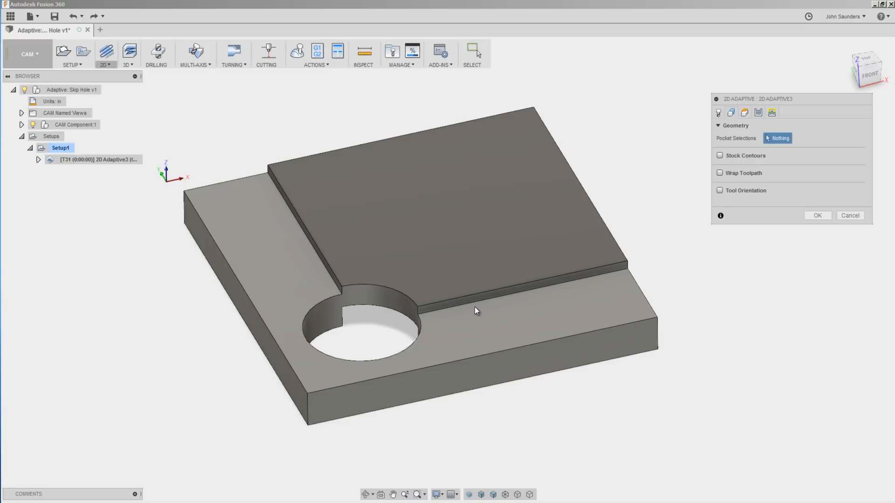
pyautogui.moveTo(477, 309)
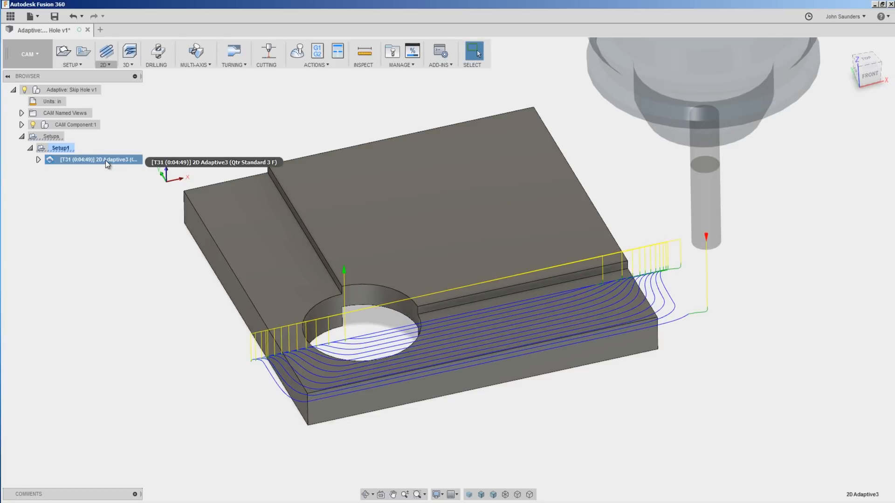
# Choose two chains beside the hole as Pocket Selections and regenerate the adaptive toolpath.
pyautogui.doubleClick(97, 159)
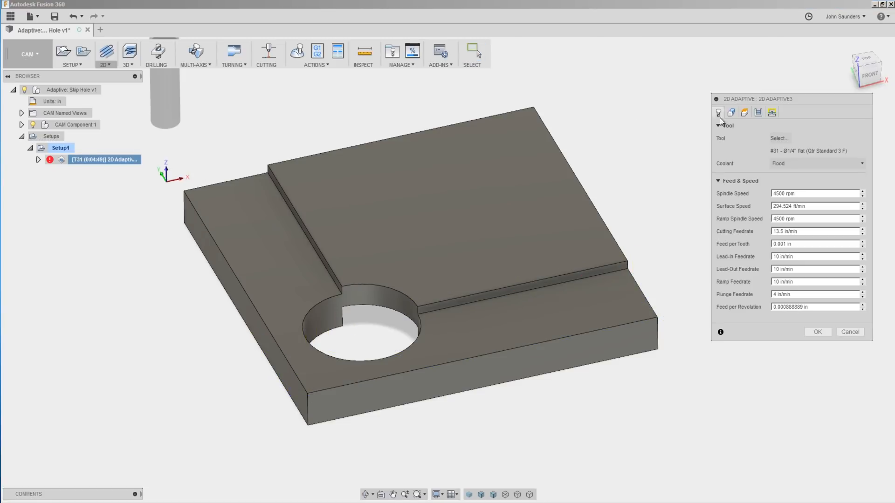
pyautogui.click(731, 113)
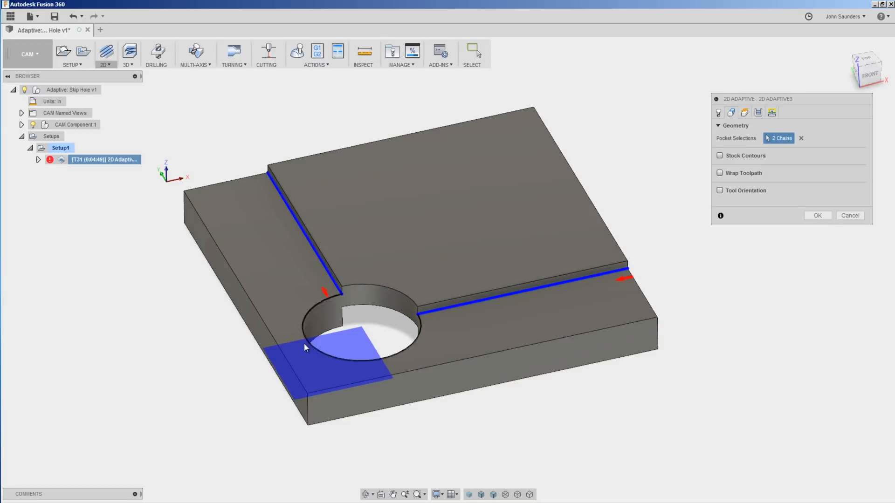
pyautogui.moveTo(401, 353)
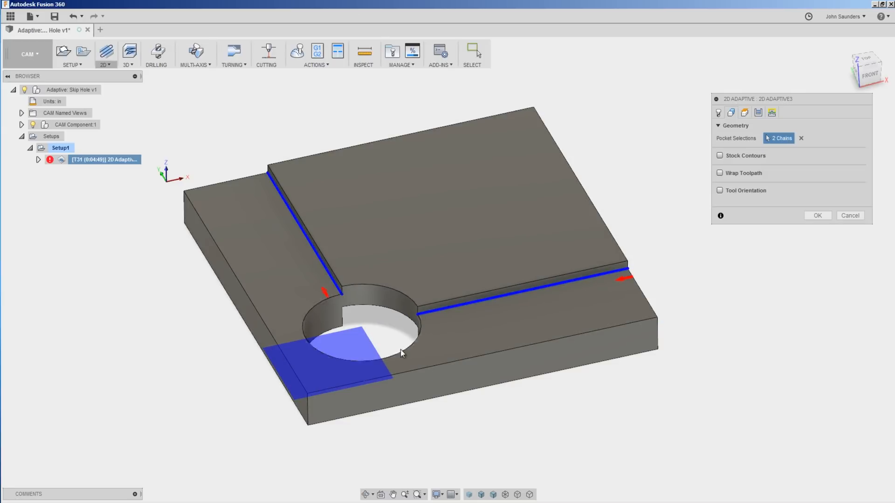
pyautogui.moveTo(816, 216)
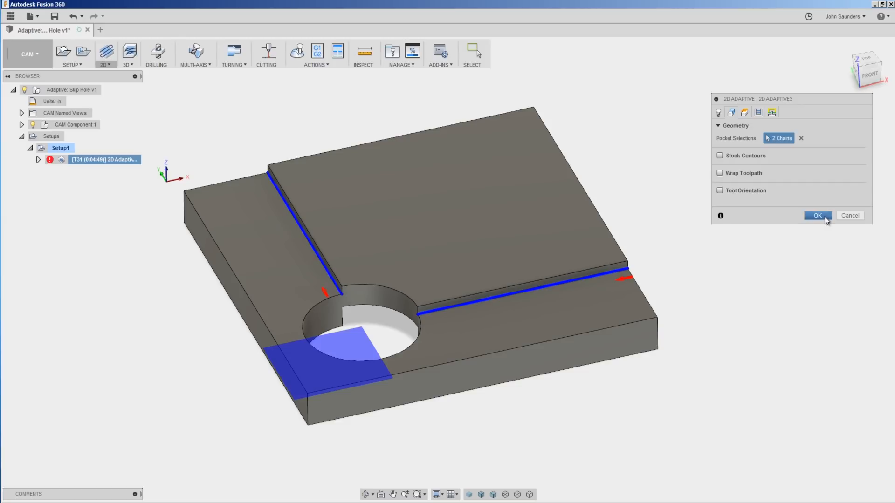
pyautogui.click(817, 215)
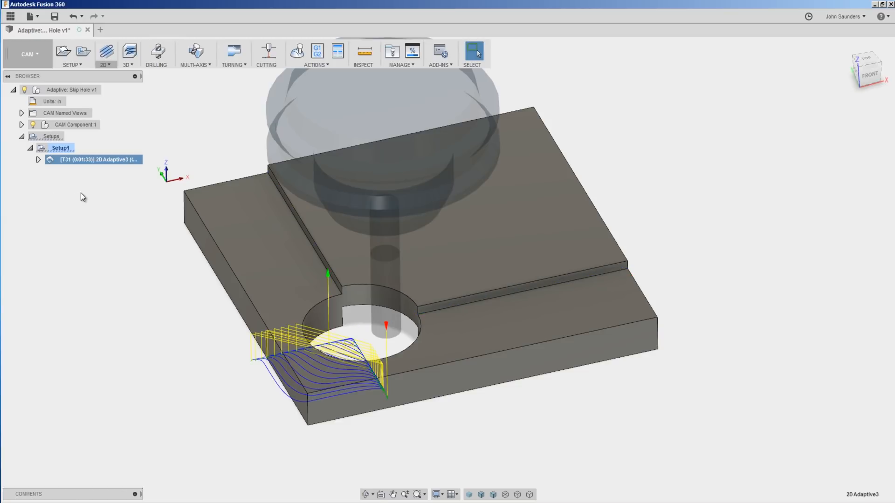
pyautogui.rightClick(97, 159)
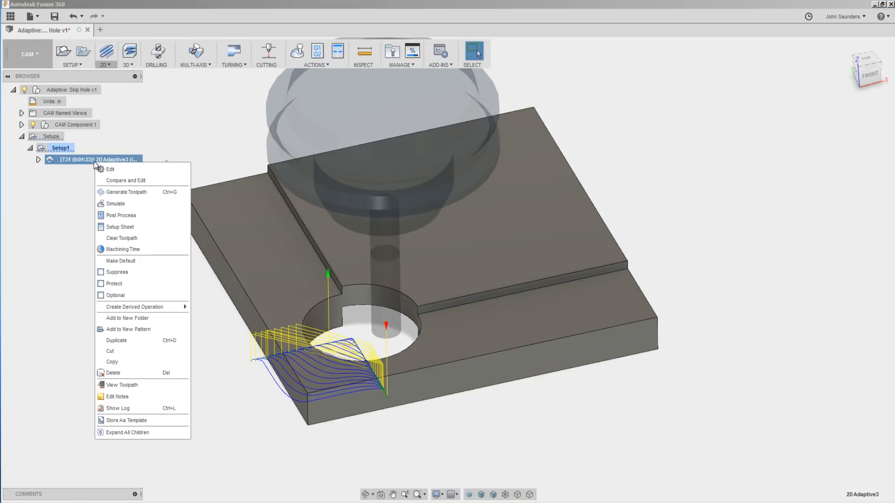
# Replace the pocket chains with one closed chain along the raised pad's bottom edge.
pyautogui.click(110, 170)
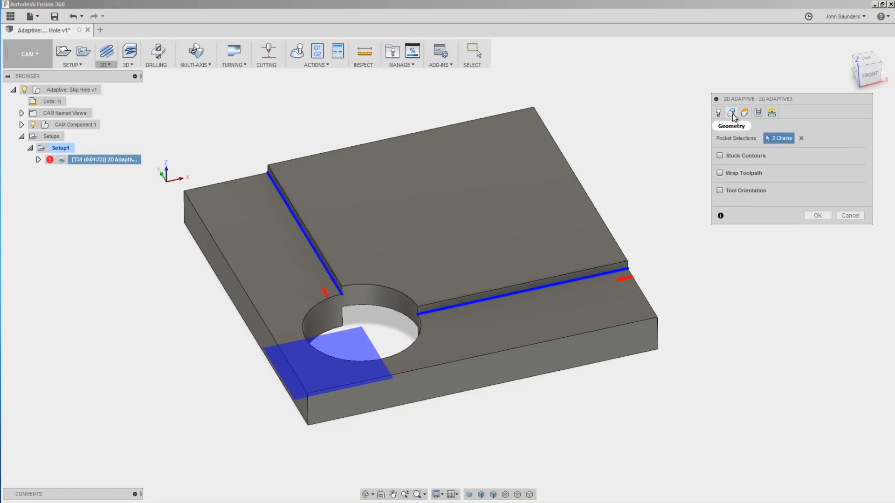
pyautogui.click(801, 138)
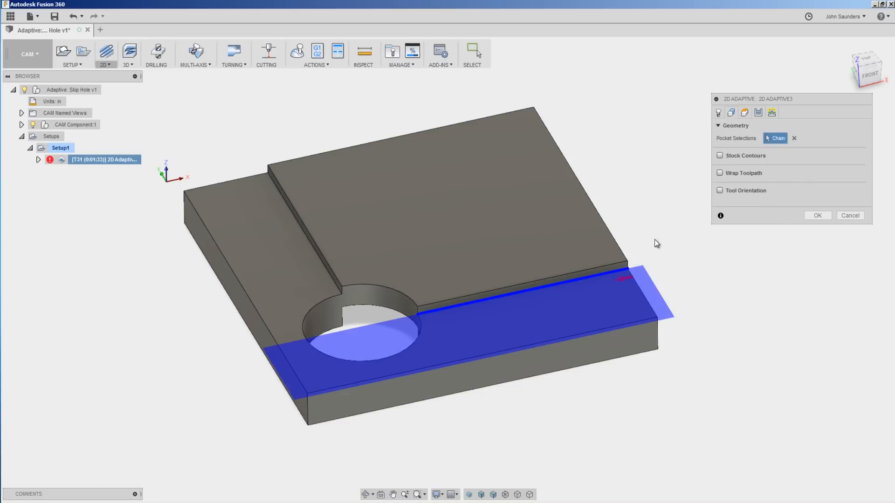
pyautogui.click(548, 292)
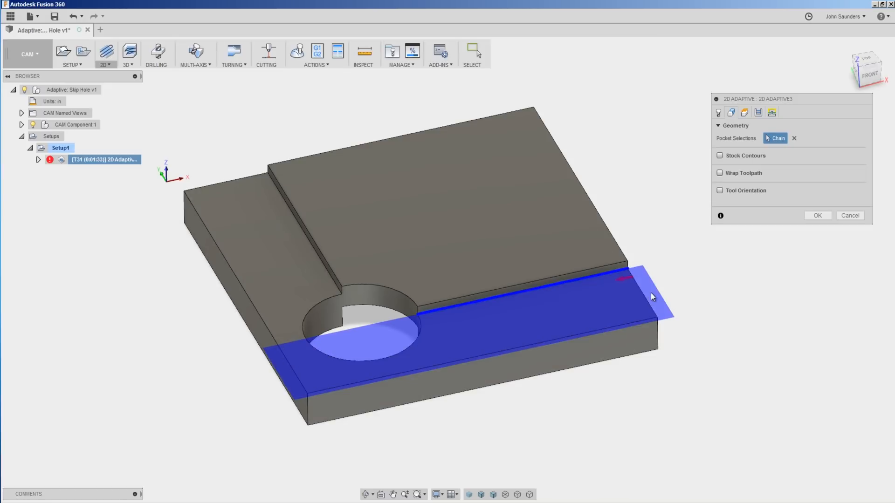
pyautogui.moveTo(696, 302)
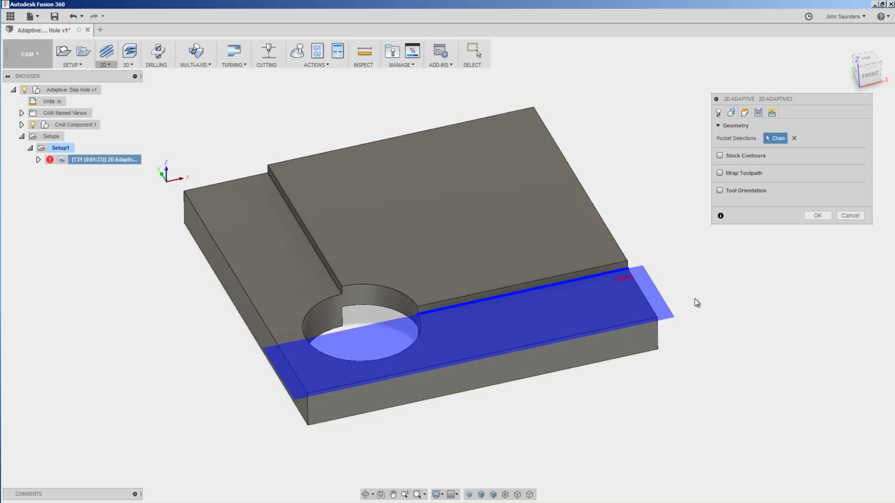
pyautogui.moveTo(738, 182)
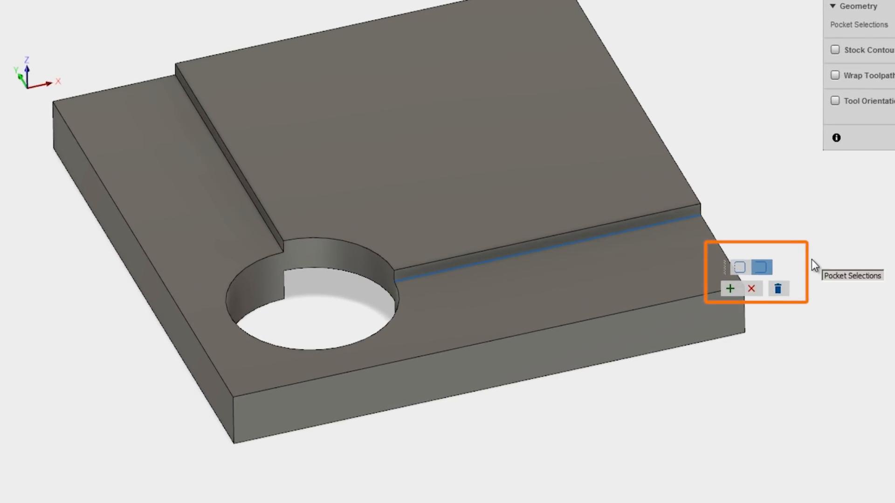
pyautogui.moveTo(797, 240)
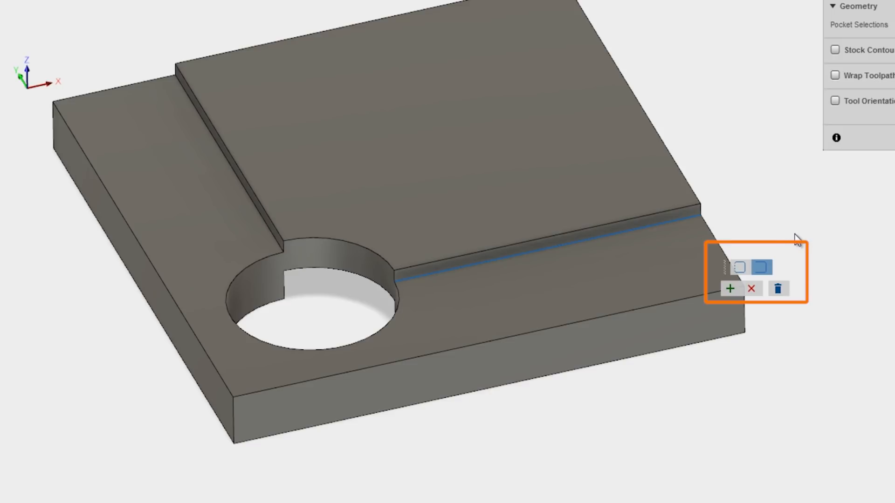
pyautogui.moveTo(736, 225)
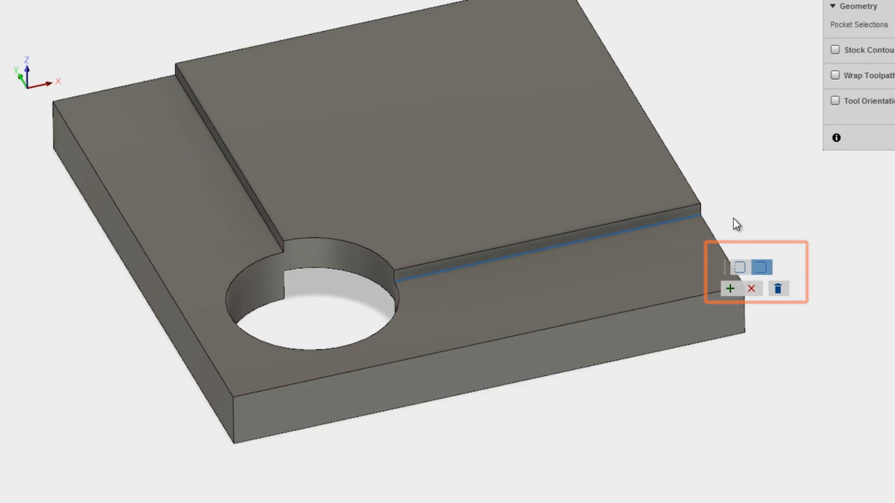
pyautogui.moveTo(371, 230)
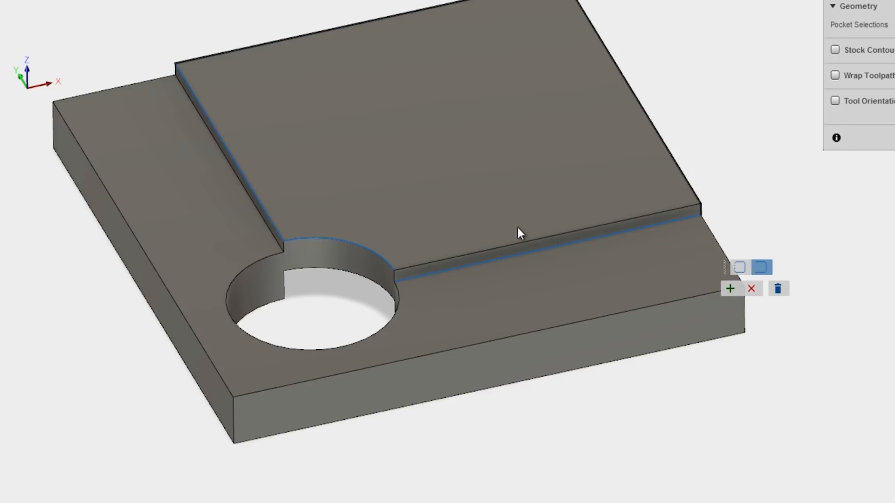
pyautogui.moveTo(733, 194)
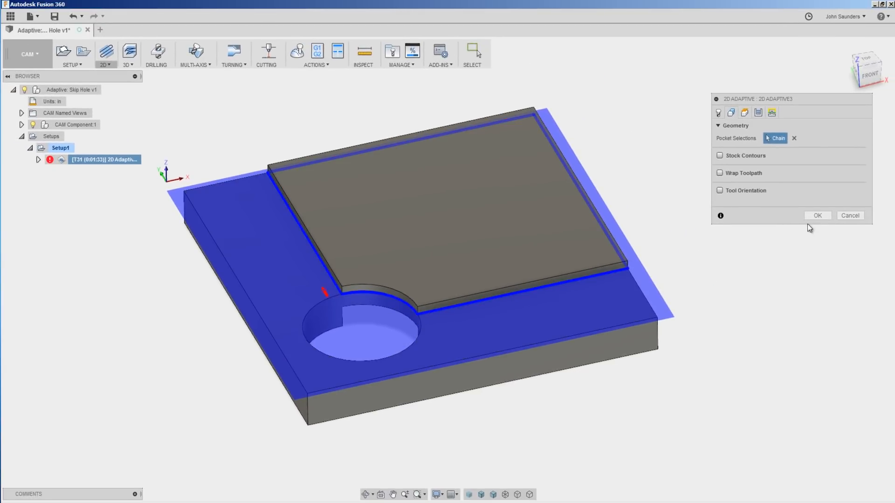
# Confirm the single pad-outline pocket so the toolpath regenerates across the whole L-shaped shelf.
pyautogui.click(816, 215)
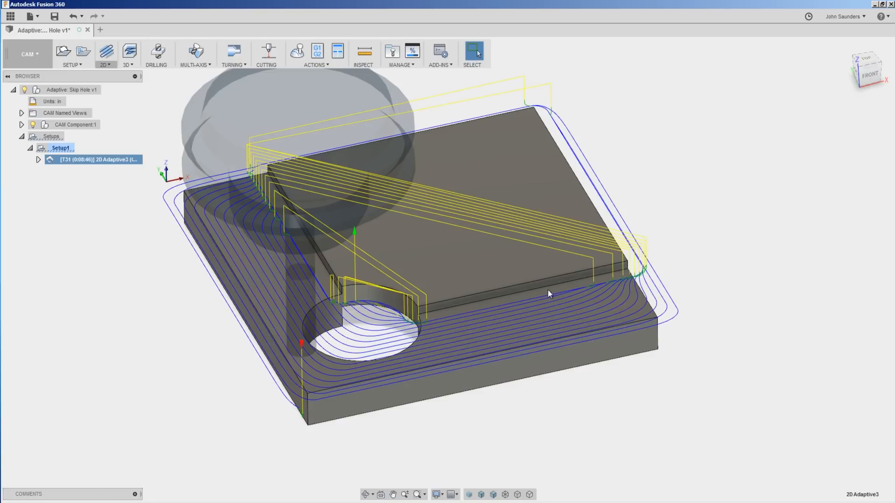
pyautogui.moveTo(417, 338)
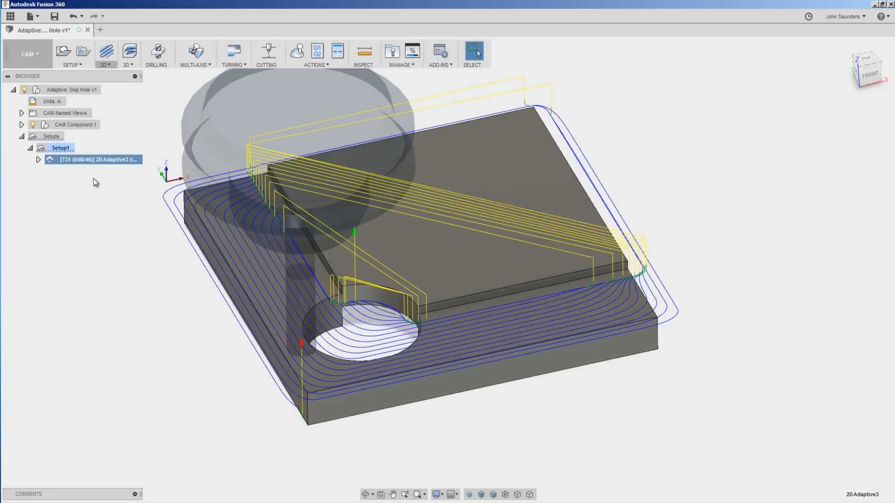
pyautogui.moveTo(105, 169)
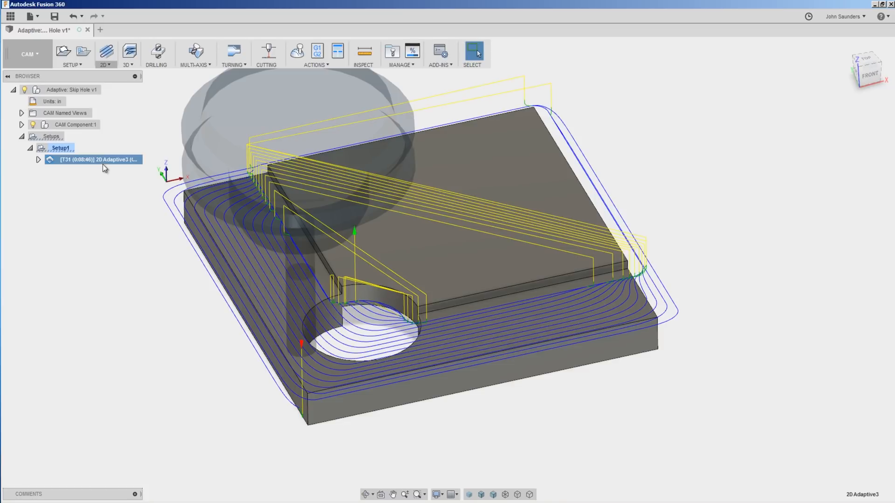
pyautogui.moveTo(126, 174)
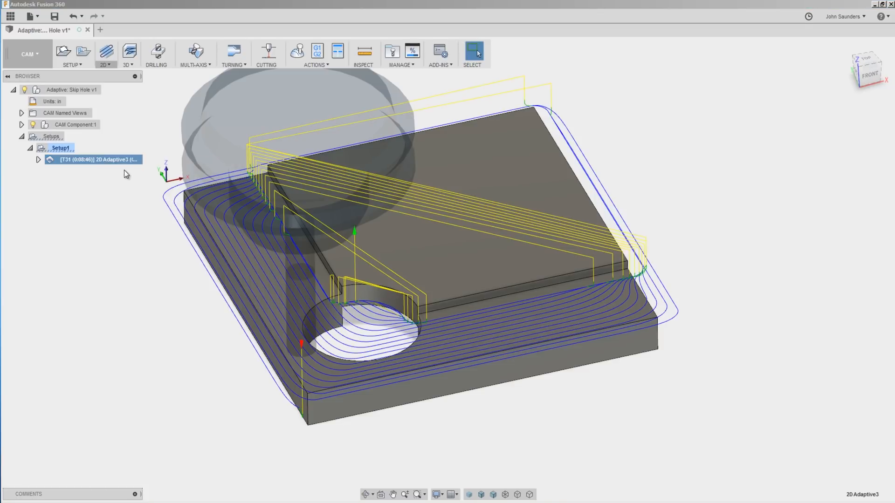
# Clear Pocket Selections, reselect the pad's lower edge chain, regenerate and view the toolpath from the front.
pyautogui.doubleClick(96, 159)
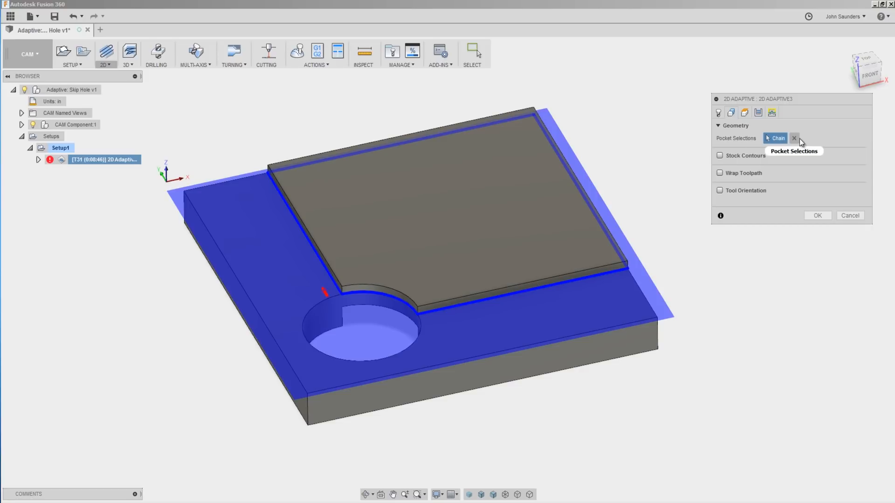
pyautogui.click(793, 138)
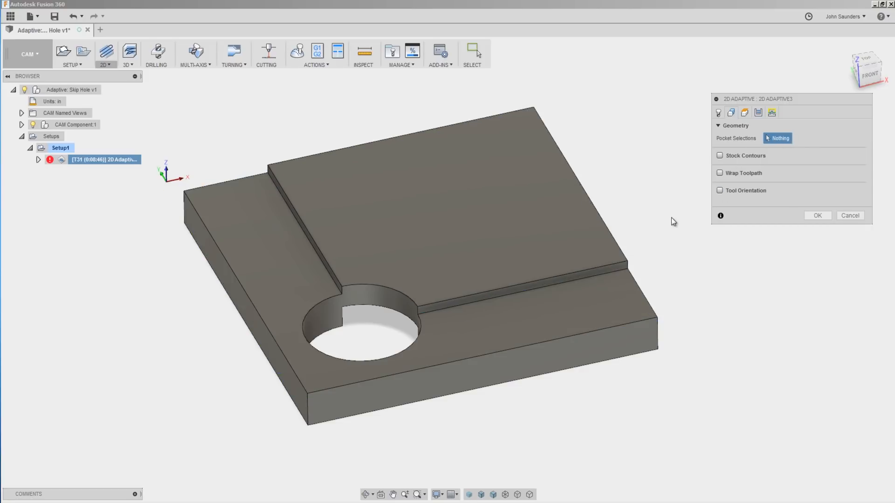
pyautogui.moveTo(614, 268)
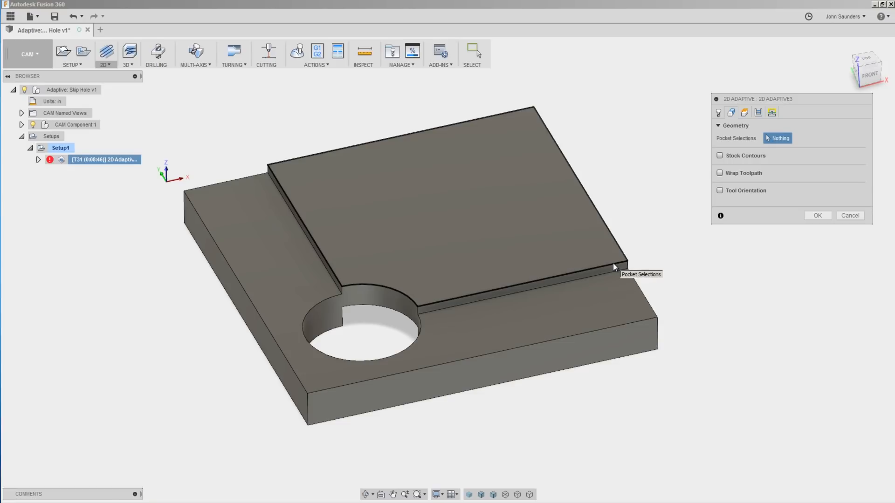
pyautogui.click(433, 217)
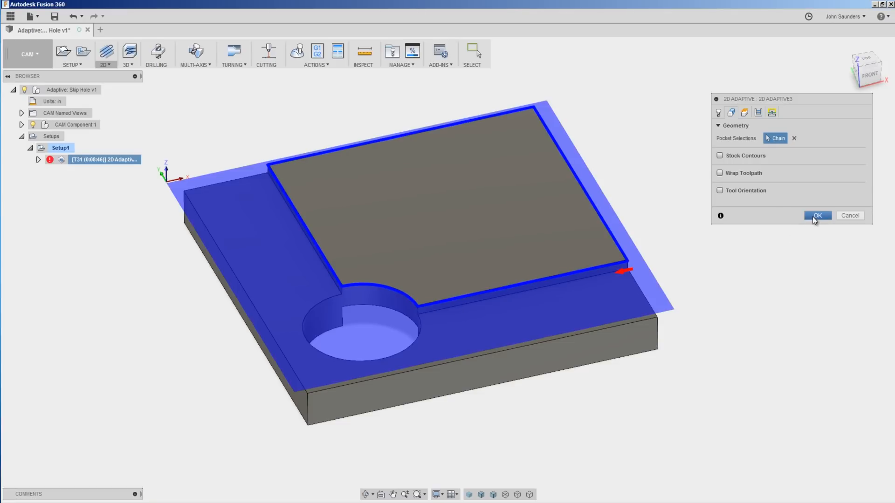
pyautogui.click(817, 216)
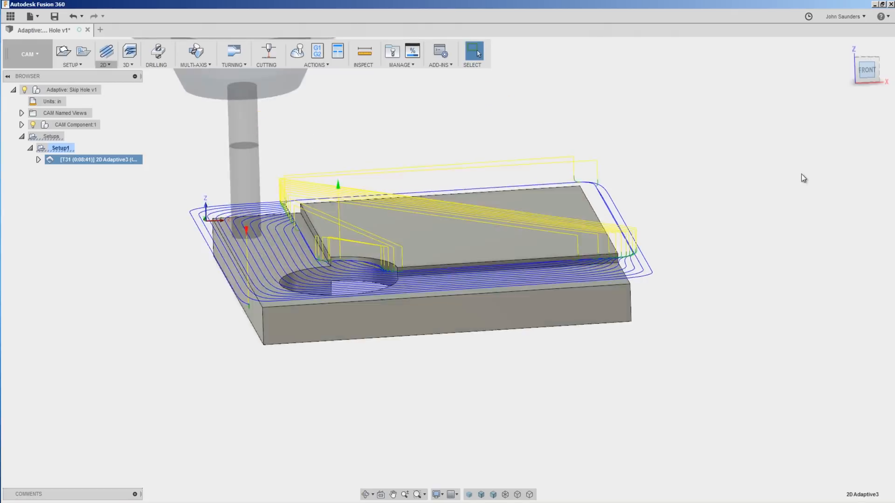
pyautogui.click(866, 68)
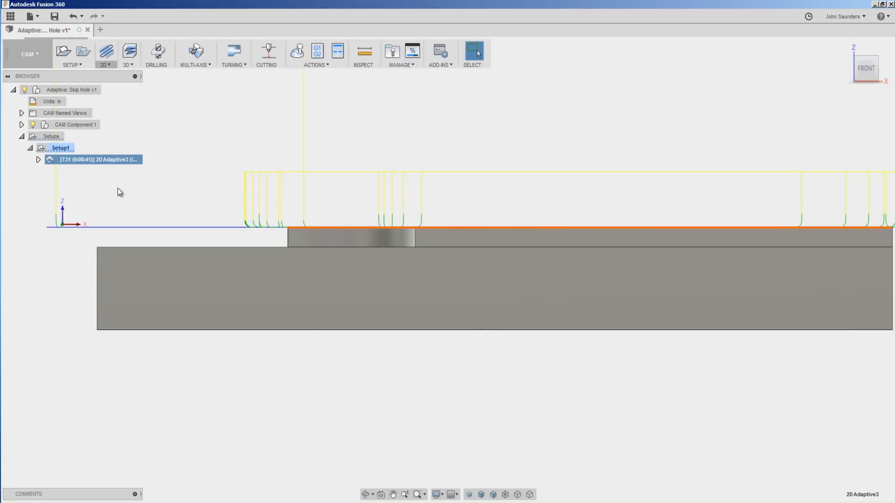
pyautogui.moveTo(128, 169)
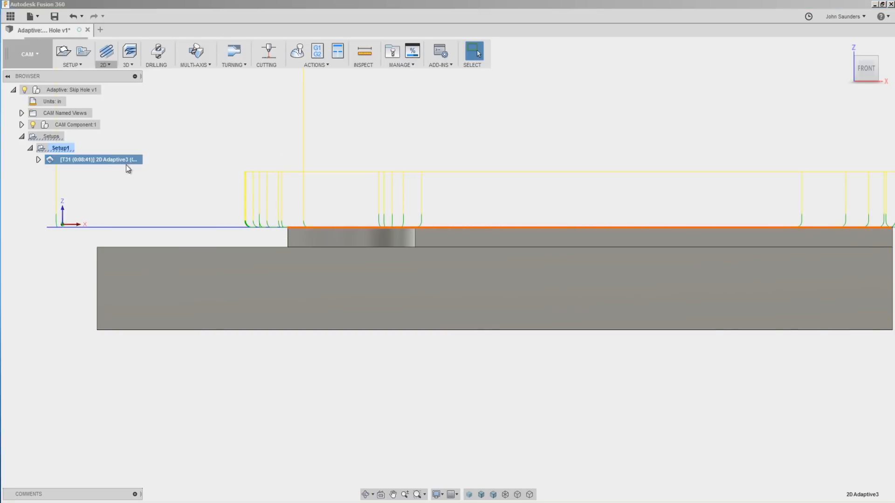
# Set Bottom Height From to Selection on the flat shelf face and regenerate the toolpath.
pyautogui.doubleClick(100, 160)
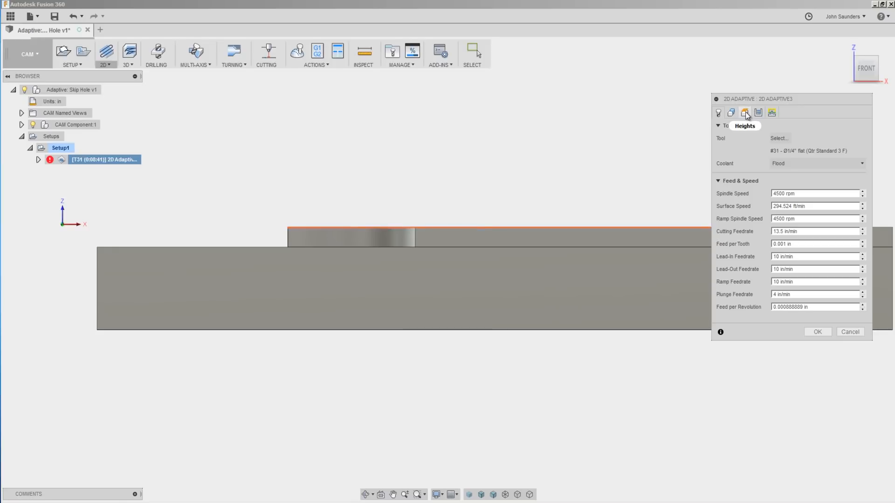
pyautogui.click(744, 113)
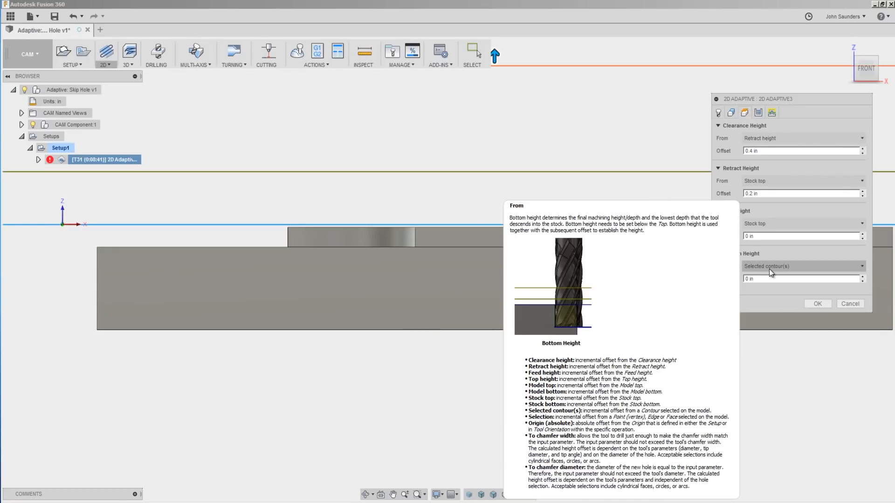
pyautogui.moveTo(771, 271)
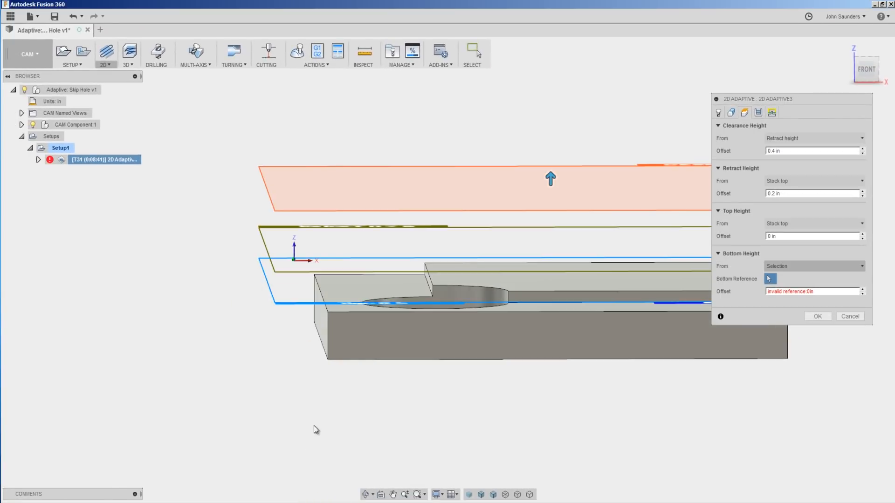
pyautogui.click(371, 285)
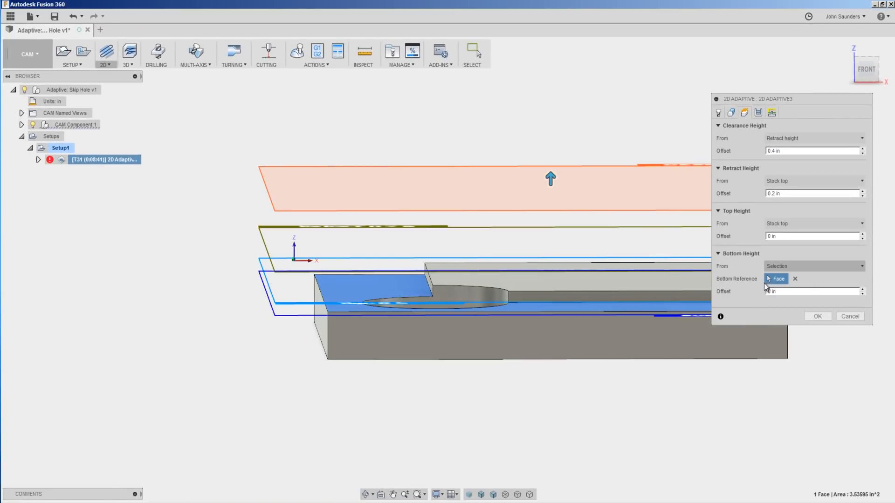
pyautogui.click(817, 316)
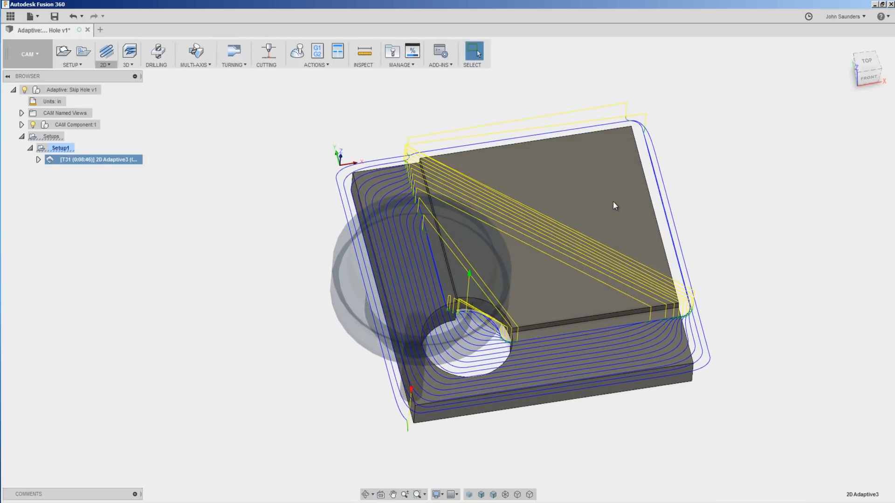
pyautogui.moveTo(509, 382)
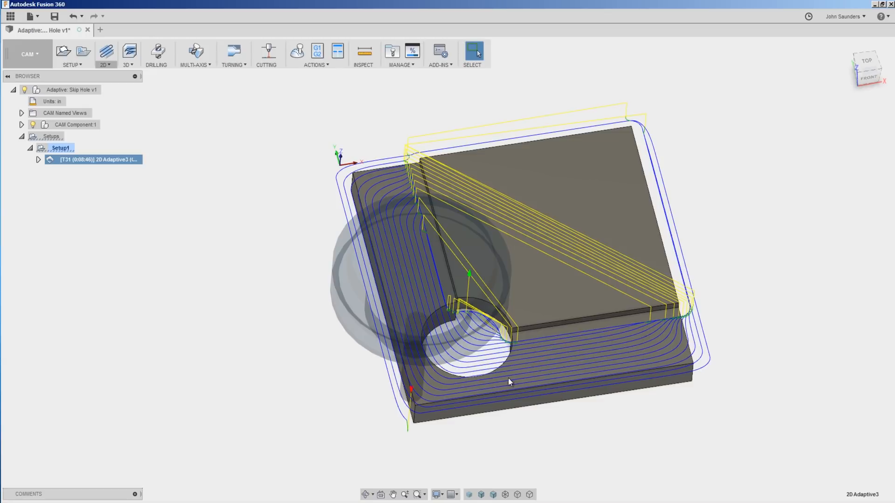
pyautogui.moveTo(464, 148)
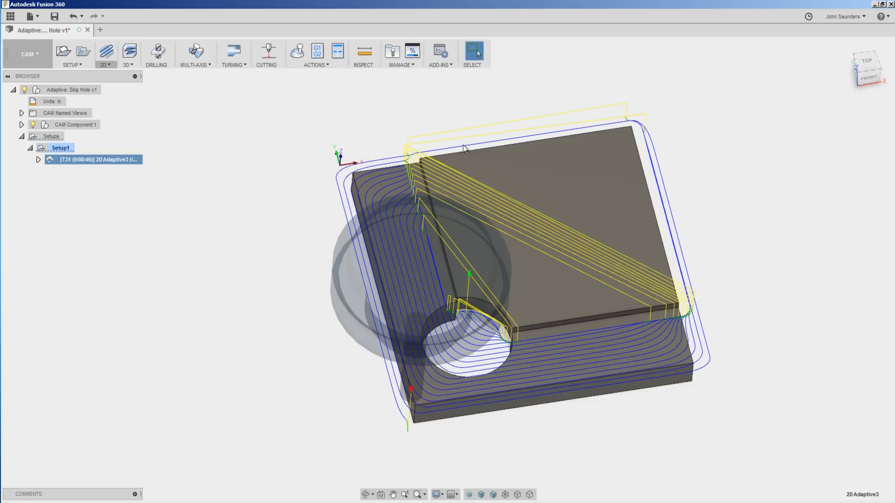
pyautogui.click(866, 60)
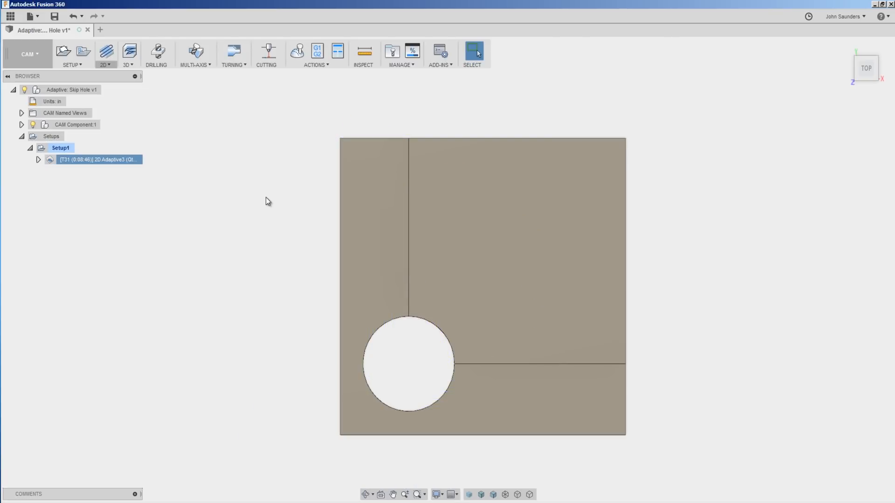
pyautogui.click(61, 148)
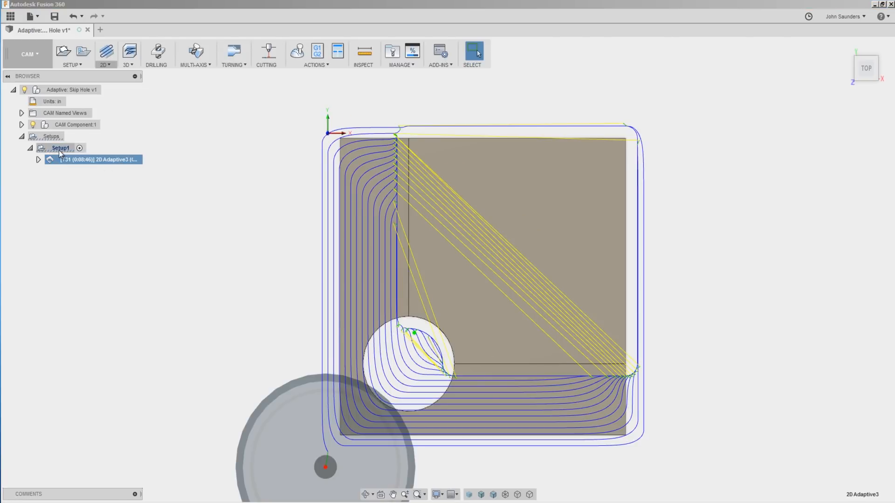
pyautogui.click(61, 148)
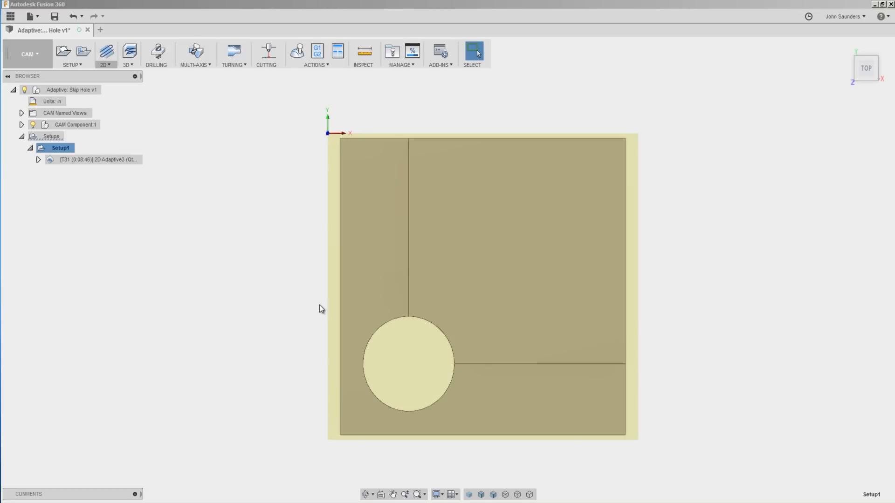
pyautogui.moveTo(97, 160)
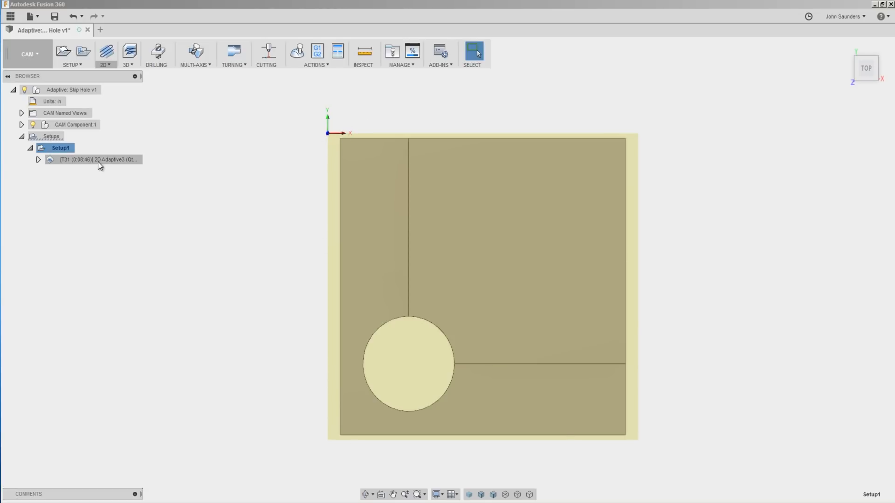
pyautogui.click(97, 159)
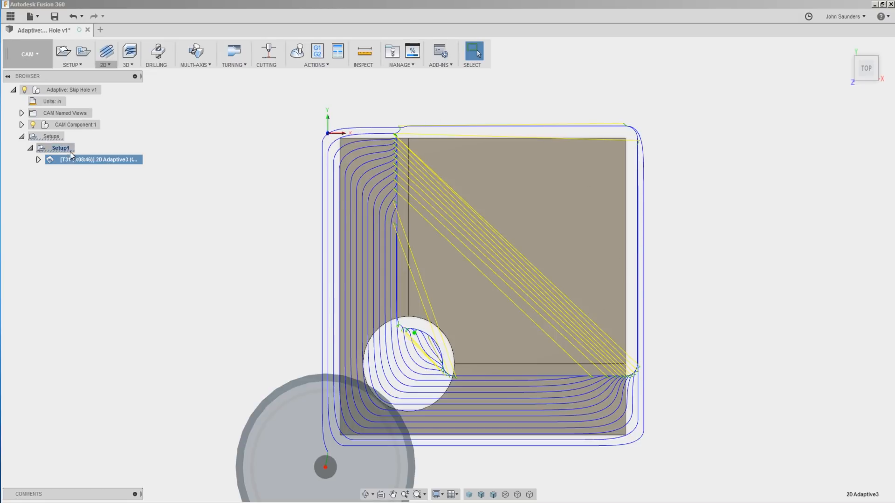
pyautogui.click(60, 148)
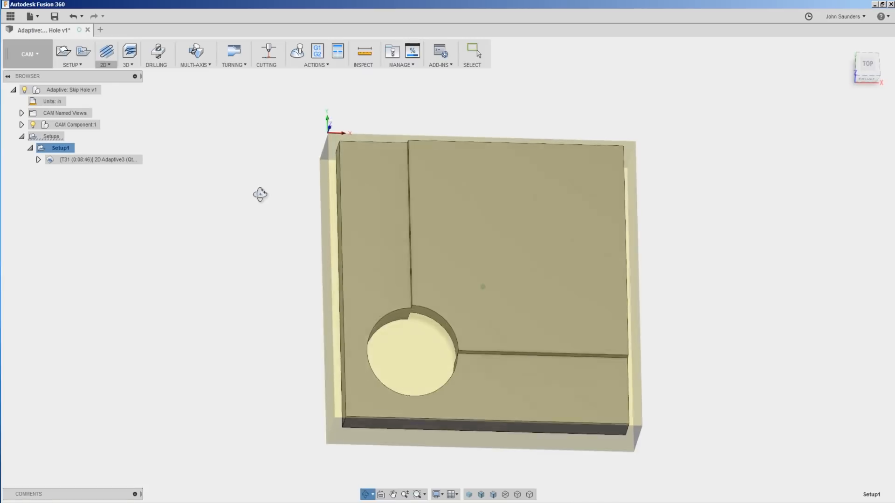
# Enable Stock Contours with the part's outer edge chain and confirm the settings in 2D Adaptive3.
pyautogui.rightClick(85, 159)
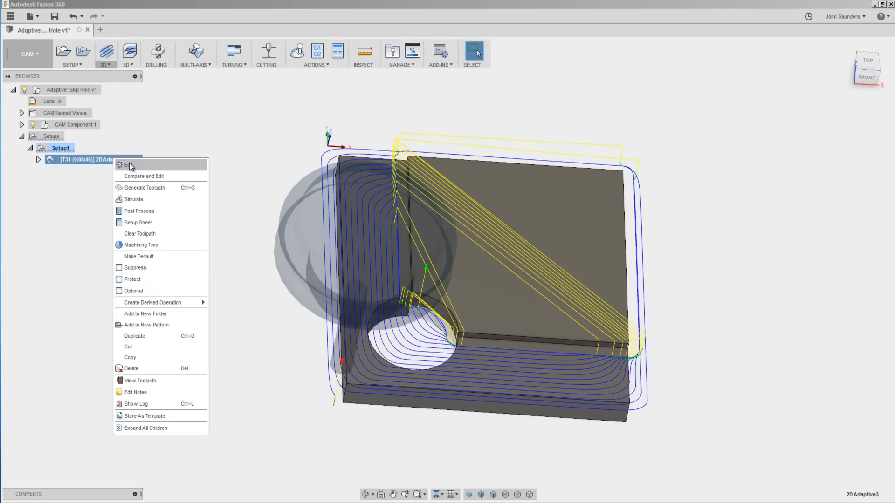
pyautogui.click(127, 165)
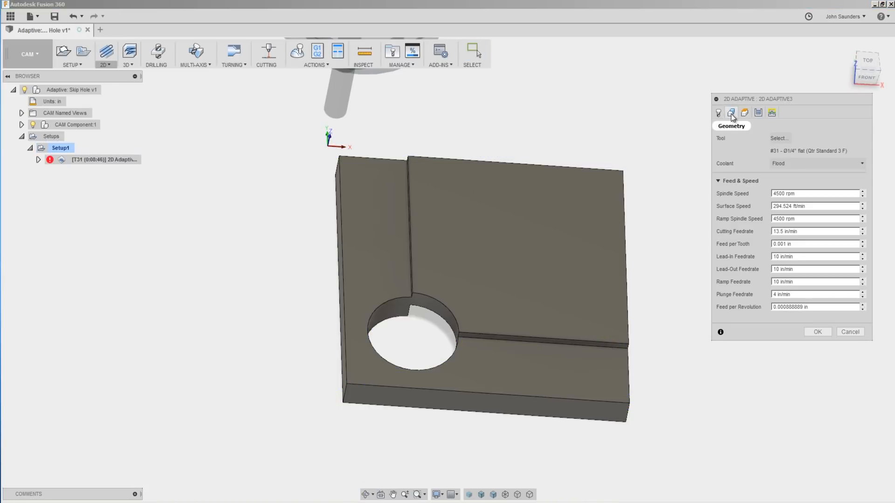
pyautogui.click(732, 112)
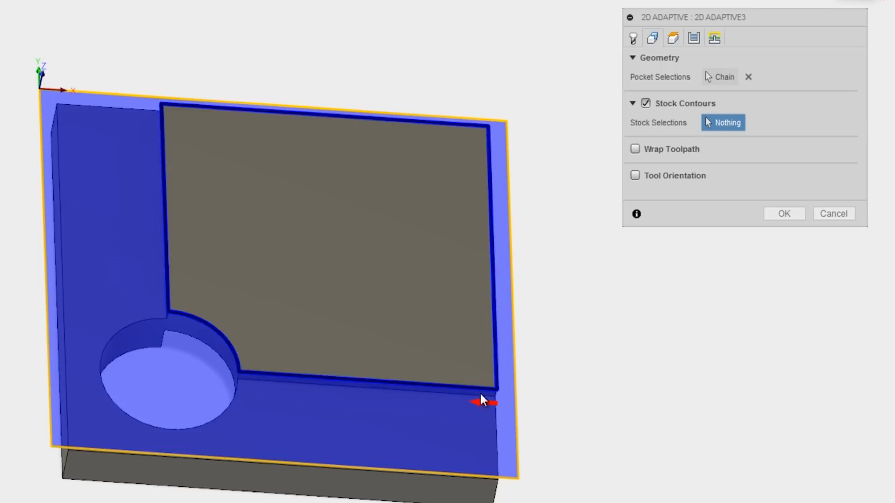
pyautogui.moveTo(497, 435)
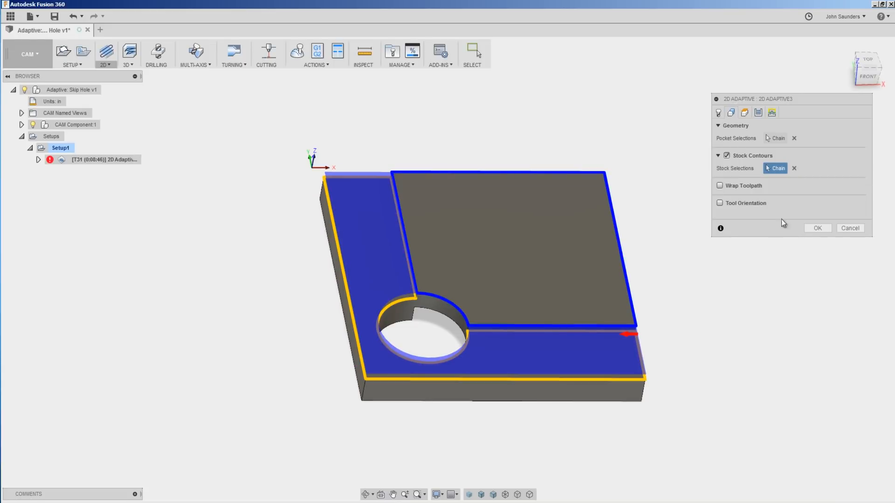
pyautogui.click(816, 228)
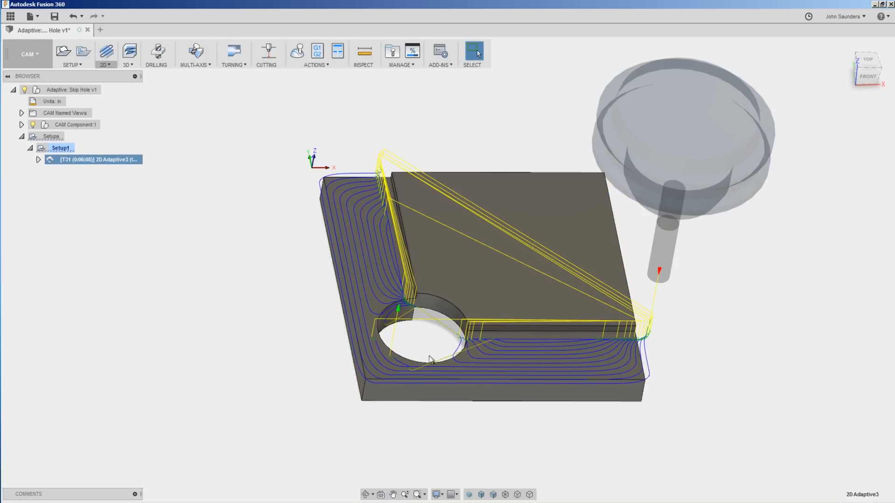
pyautogui.moveTo(457, 331)
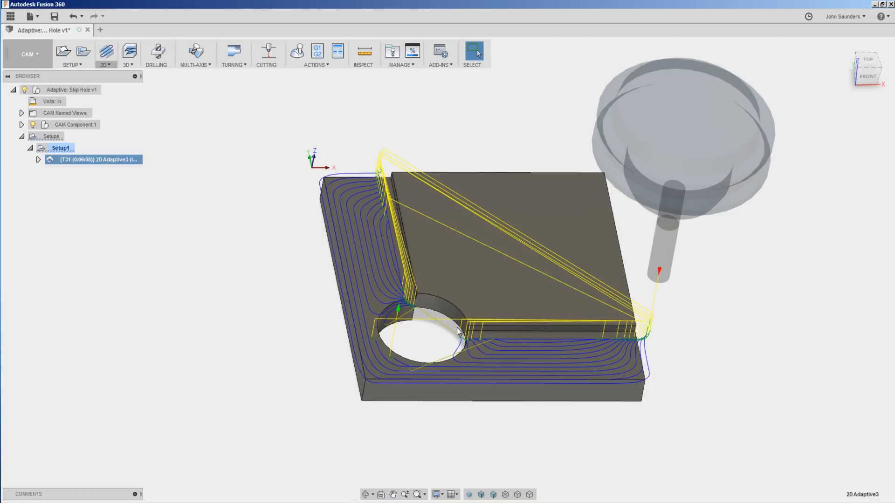
pyautogui.moveTo(377, 222)
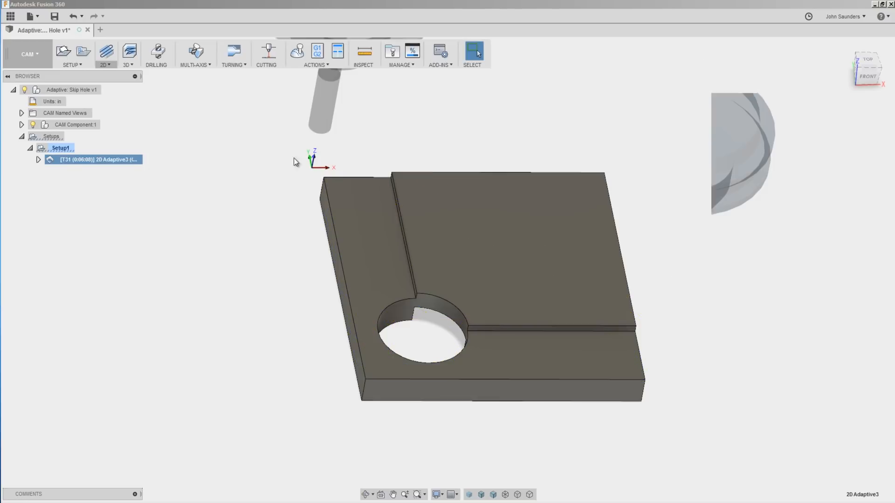
pyautogui.doubleClick(97, 159)
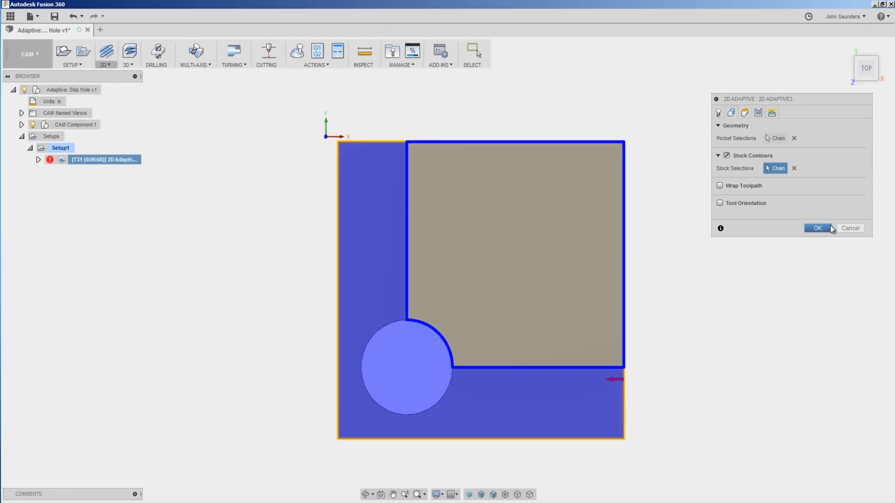
pyautogui.click(818, 228)
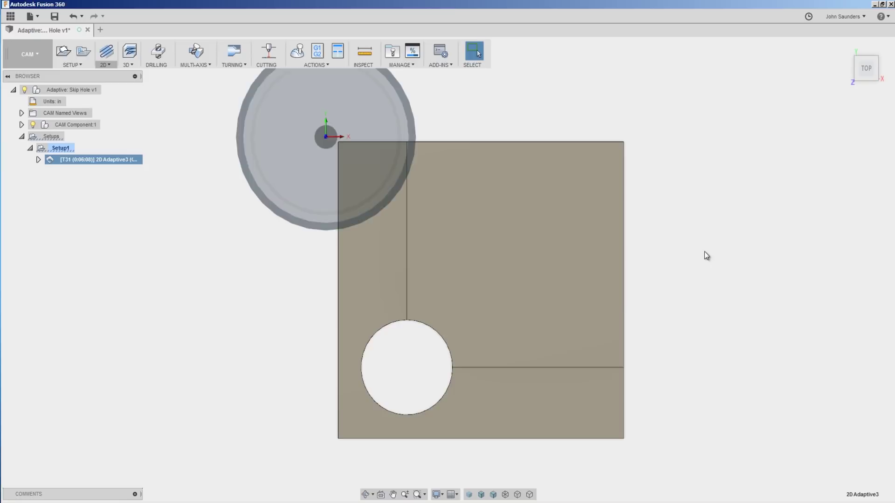
# Reselect the Stock Selections chain around the shelf's outer edge and regenerate the toolpath through the hole.
pyautogui.doubleClick(97, 159)
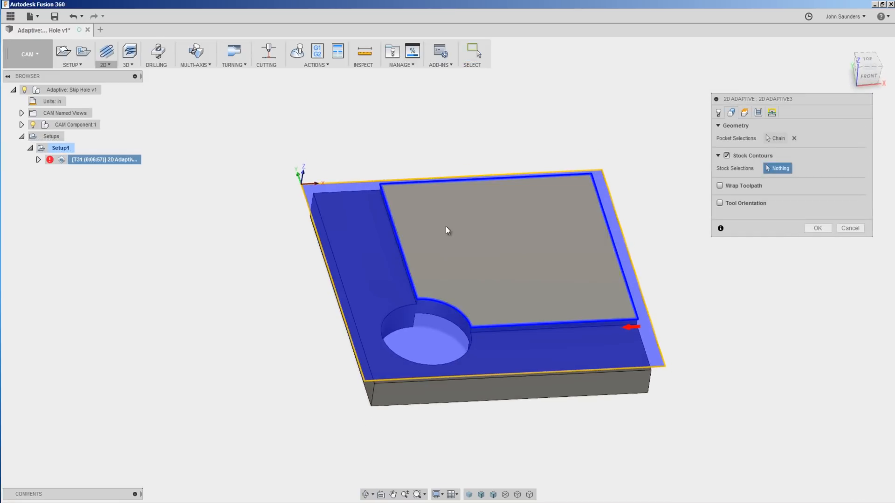
pyautogui.moveTo(436, 190)
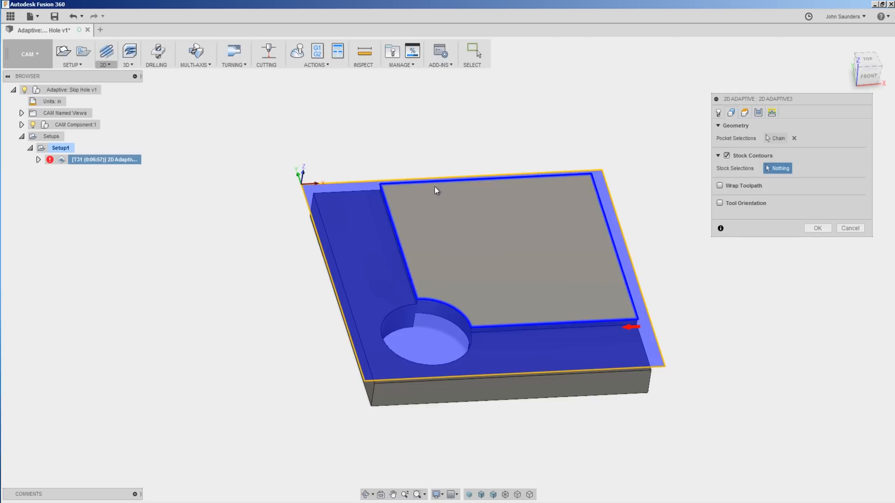
pyautogui.moveTo(594, 202)
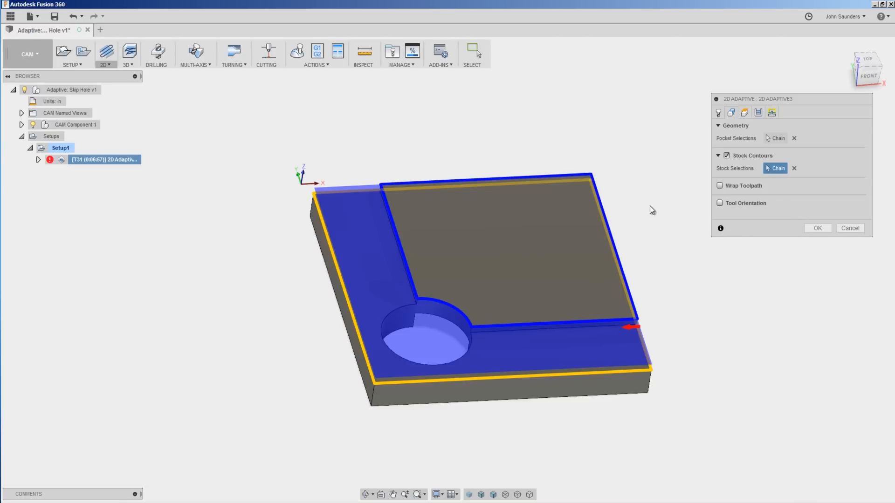
pyautogui.click(867, 60)
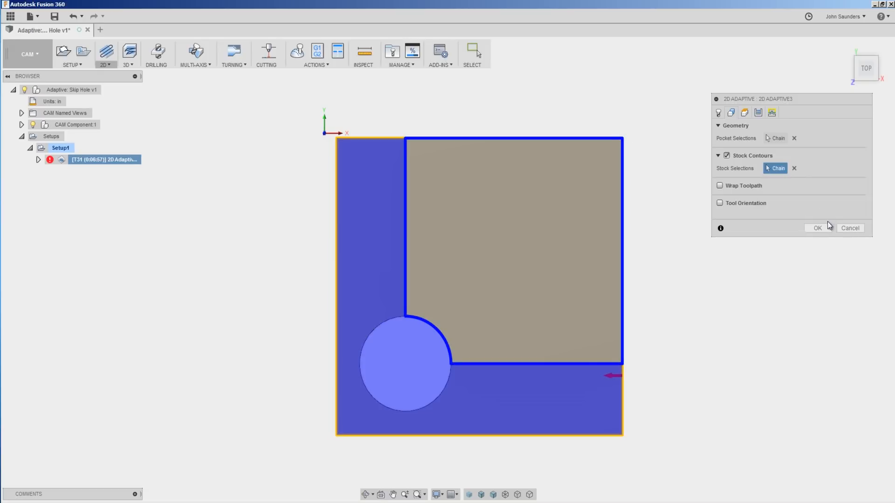
pyautogui.click(817, 227)
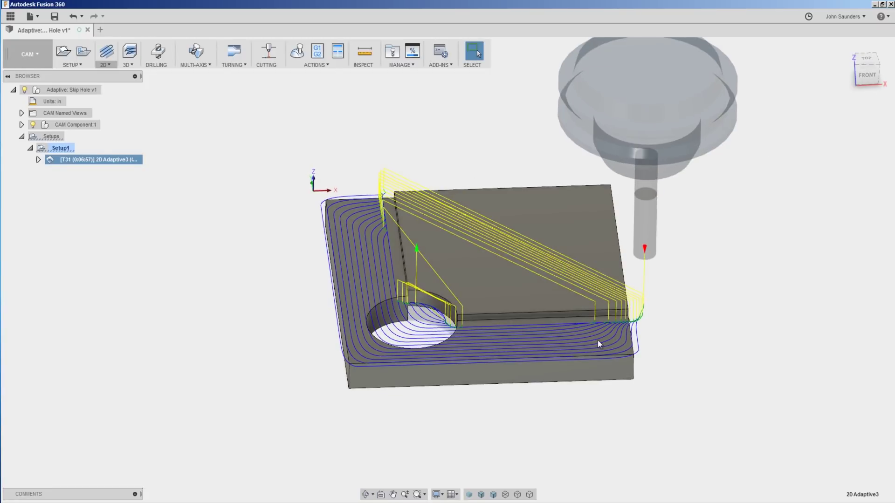
pyautogui.moveTo(225, 212)
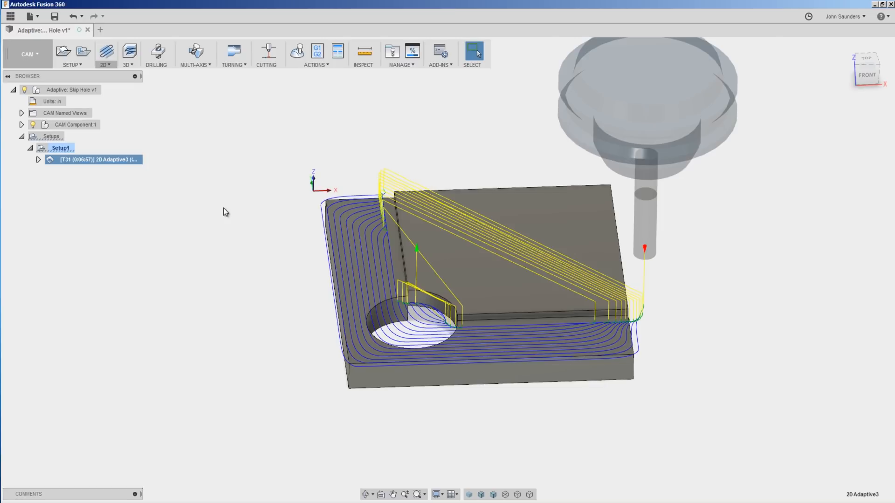
pyautogui.moveTo(232, 211)
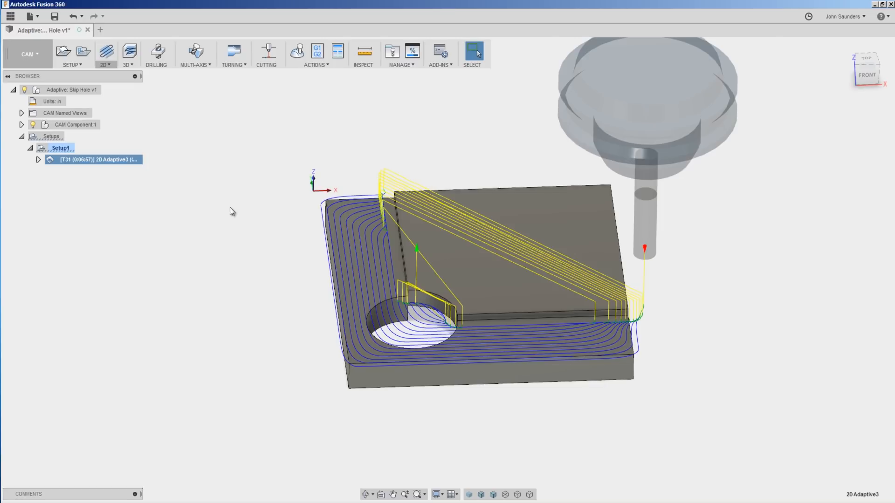